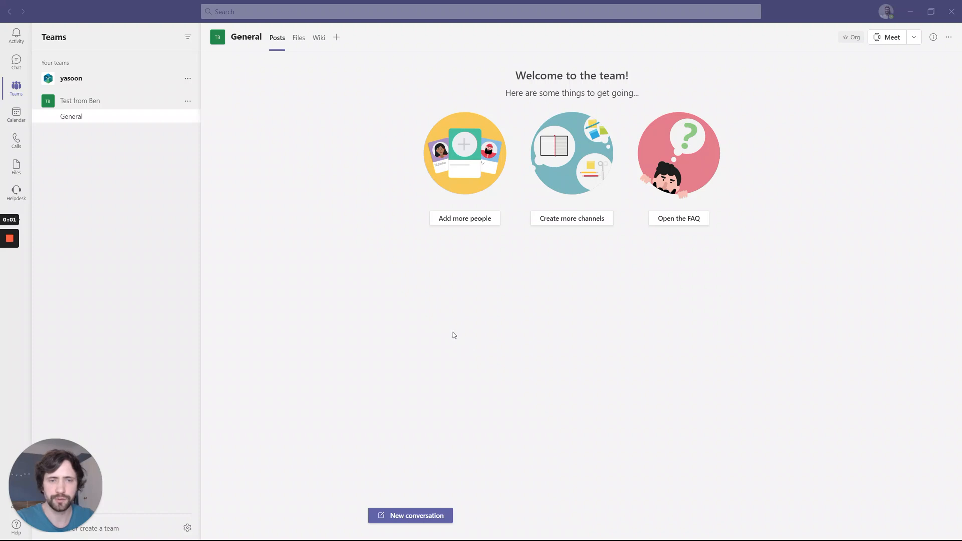
pyautogui.moveTo(438, 322)
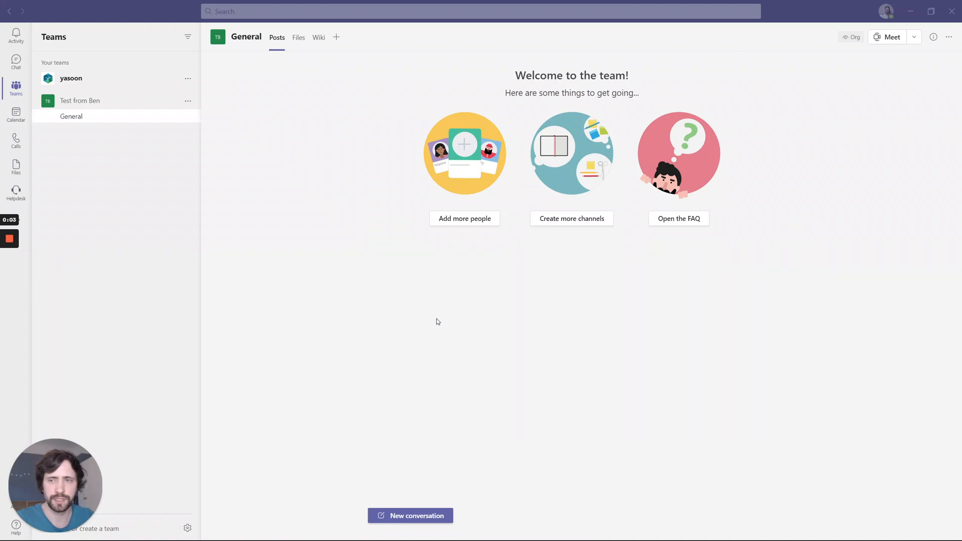
pyautogui.moveTo(382, 288)
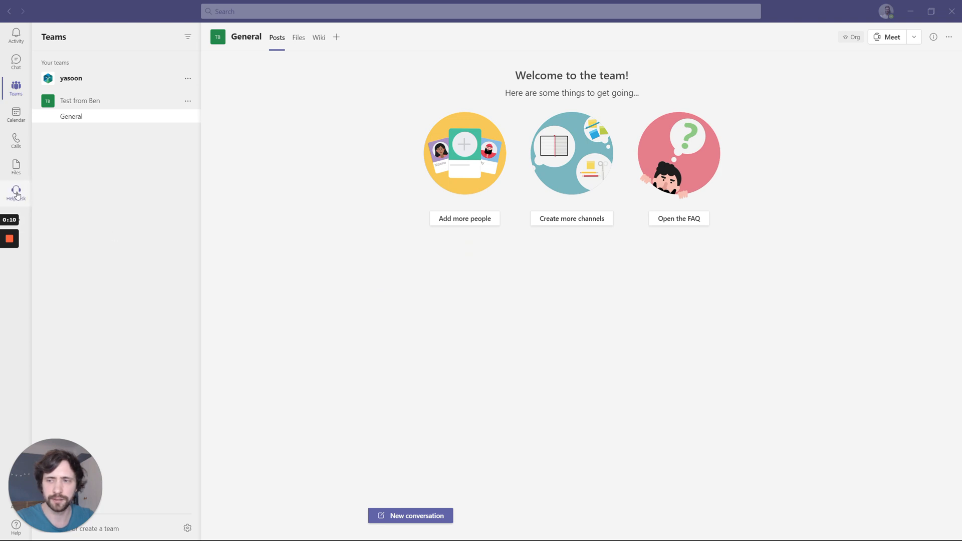
# Go to the Helpdesk app's new request page with the Computers and Applications categories.
pyautogui.click(15, 192)
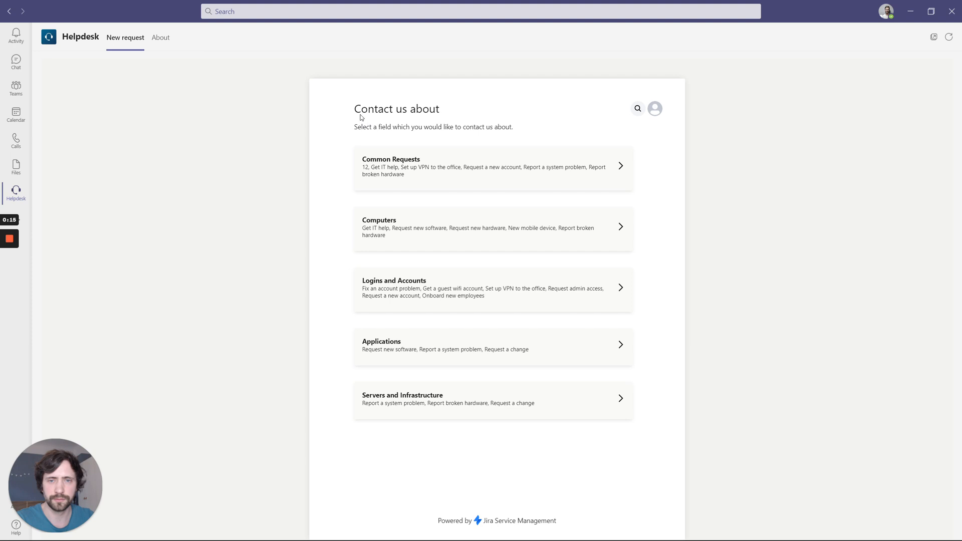
pyautogui.moveTo(332, 256)
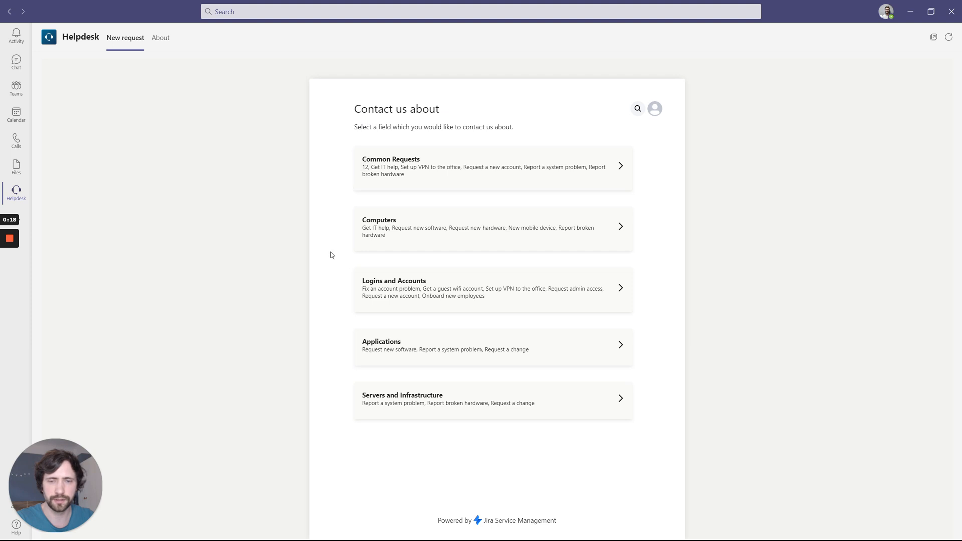
pyautogui.moveTo(400, 264)
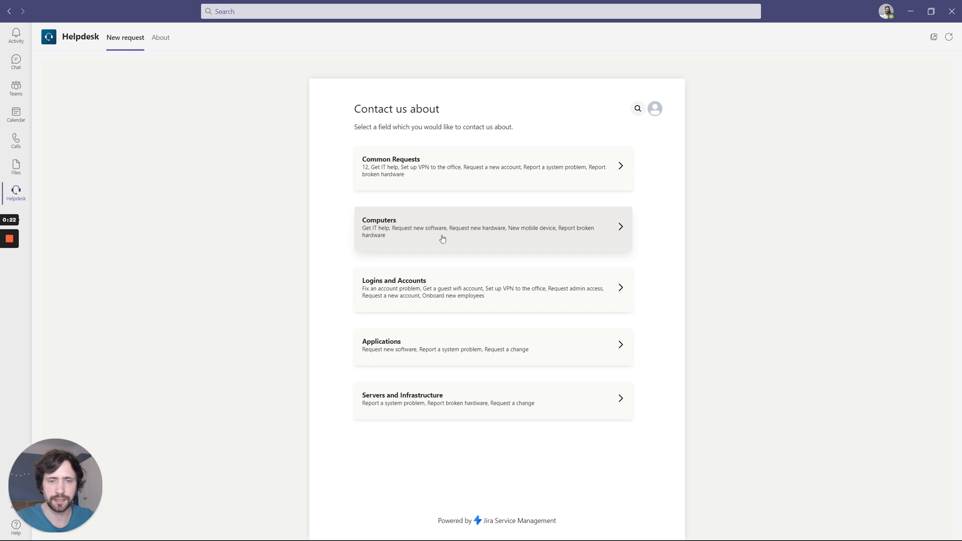
# Create a Request new hardware ticket 'I need new a PC' with description 'Can you get me one?'.
pyautogui.click(493, 228)
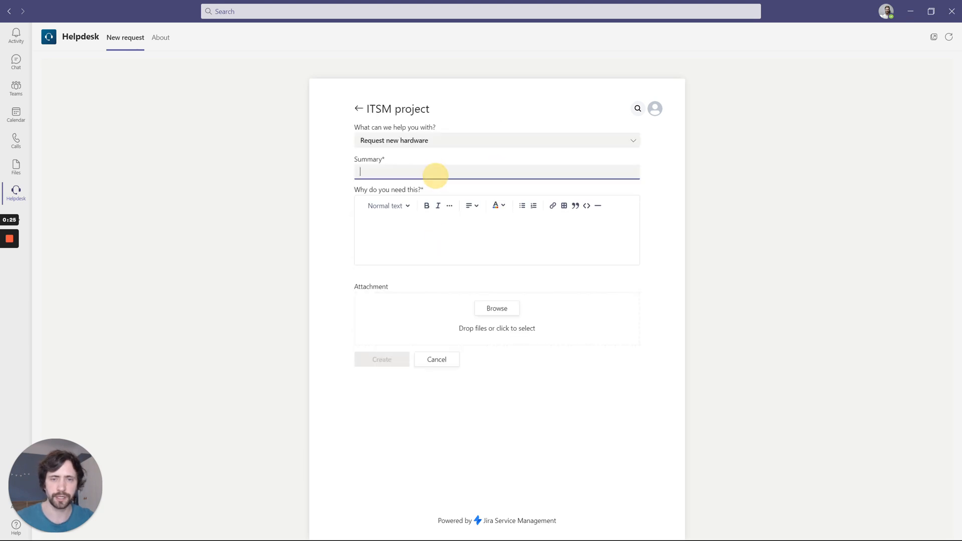
pyautogui.write('I need')
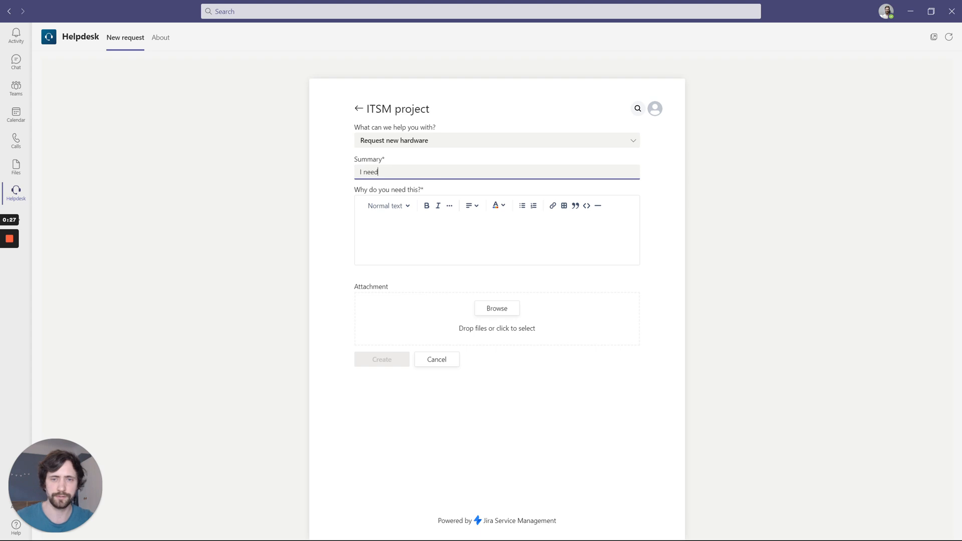
pyautogui.write('new a P')
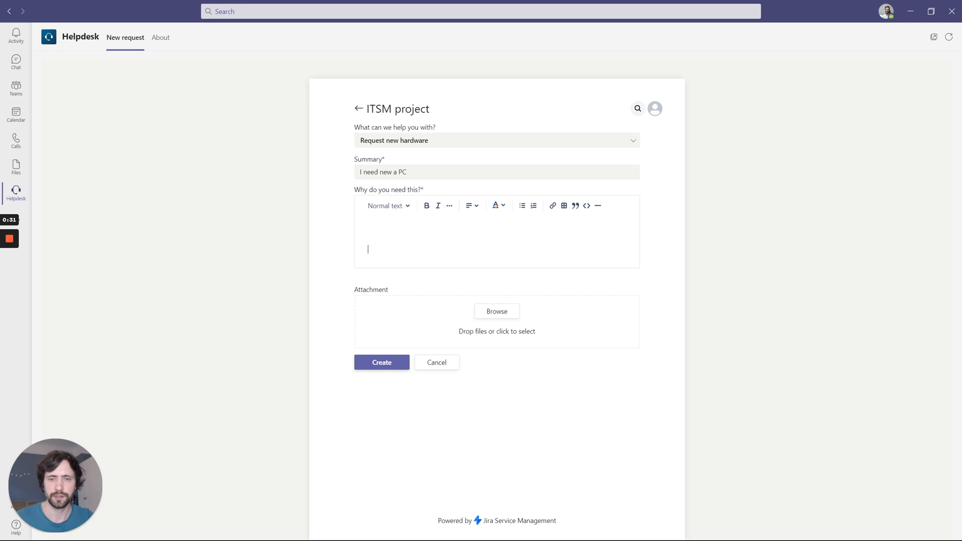
pyautogui.write('Can you get me')
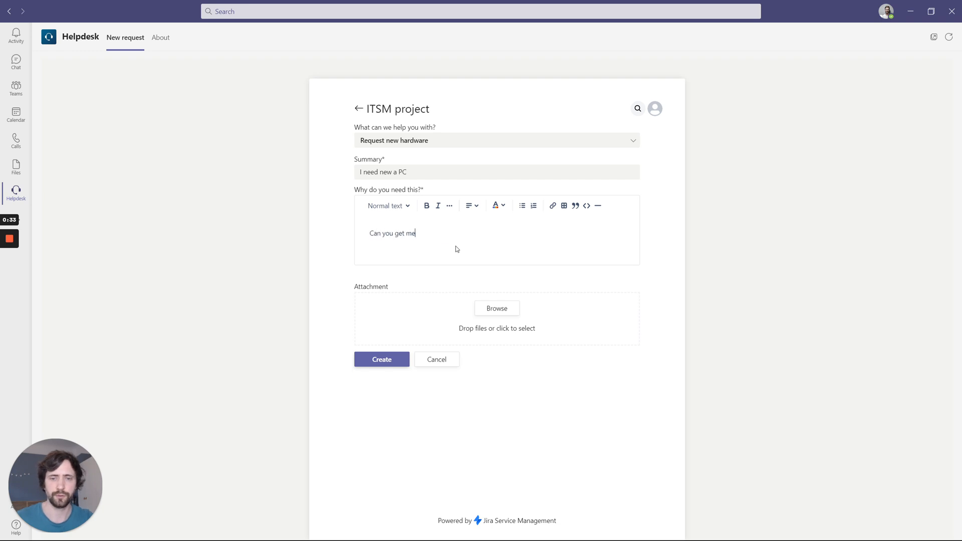
pyautogui.write('one?')
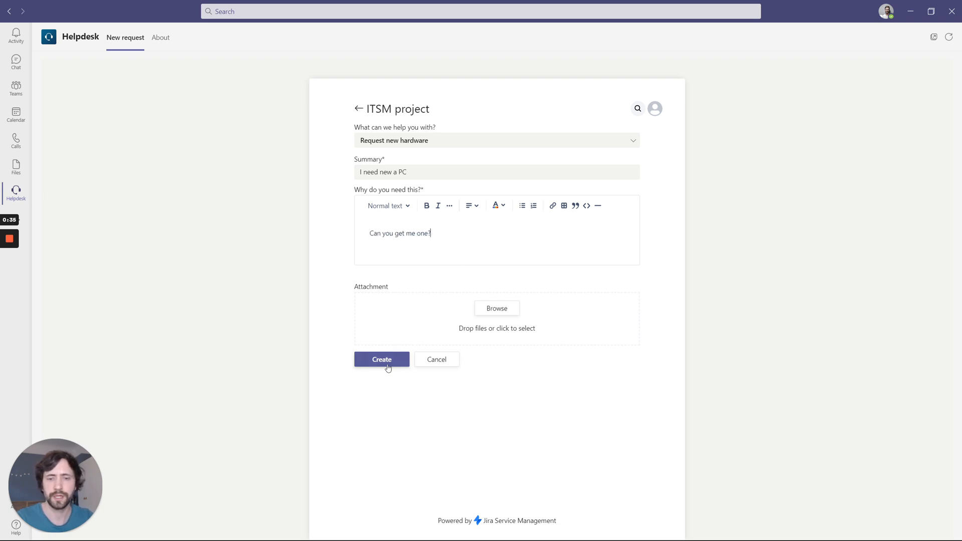
pyautogui.click(381, 358)
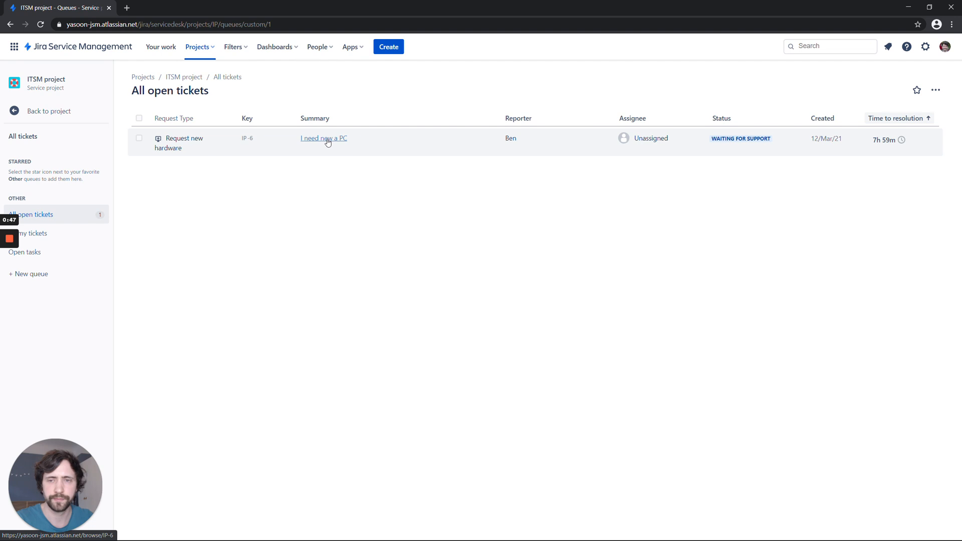
# Open the 'I need new a PC' ticket IP-6 from the All open tickets queue.
pyautogui.click(324, 138)
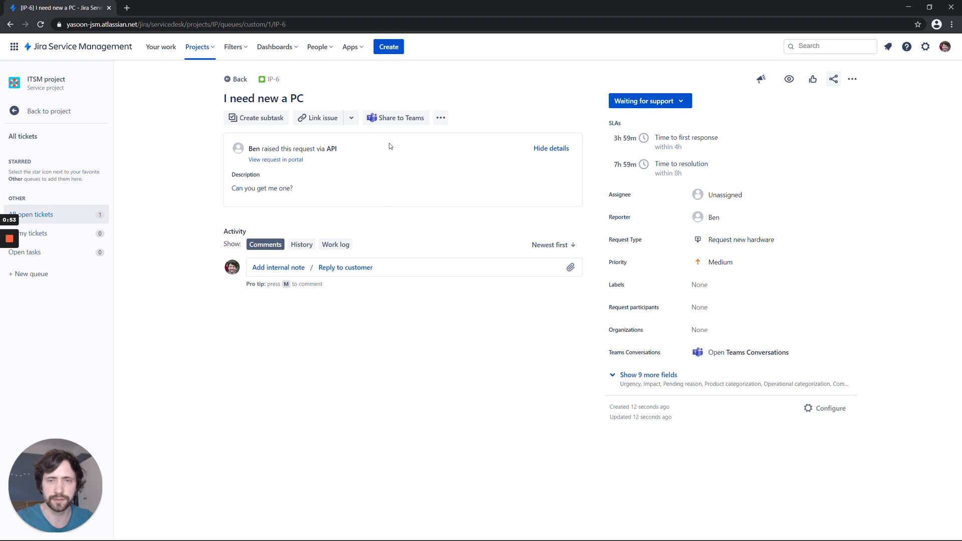
# Start a Share to Teams conversation on IP-6 with the ticket's creator as participant.
pyautogui.click(396, 117)
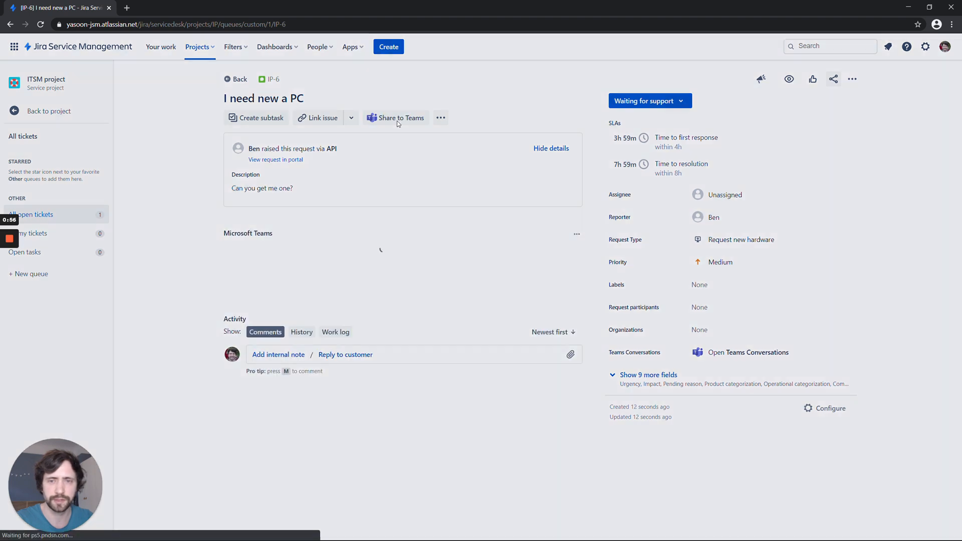
pyautogui.click(396, 117)
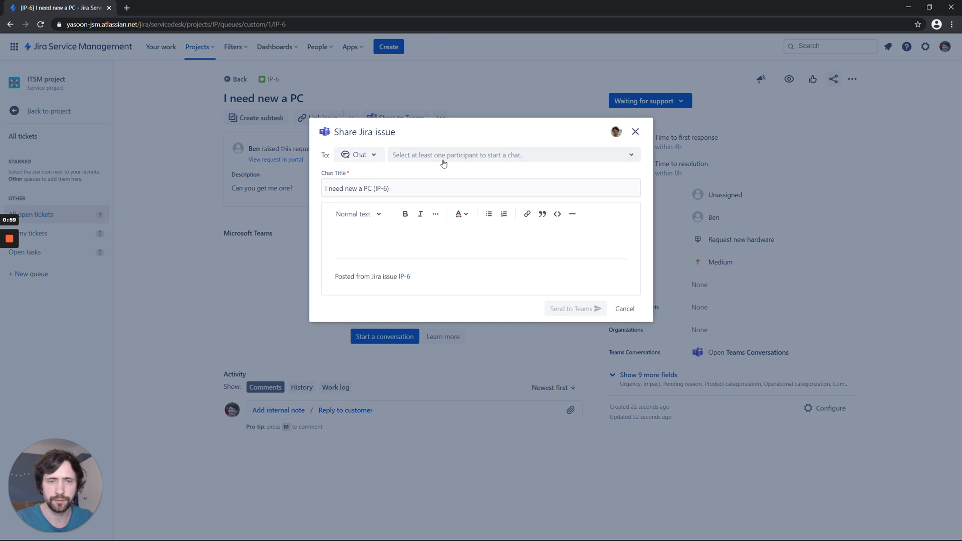
pyautogui.click(509, 154)
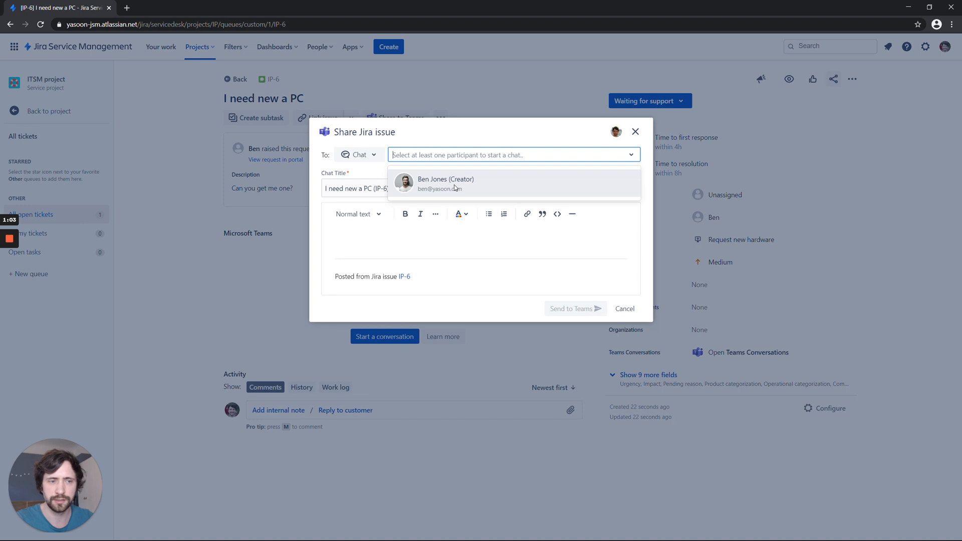
pyautogui.click(445, 184)
pyautogui.write('Sure,')
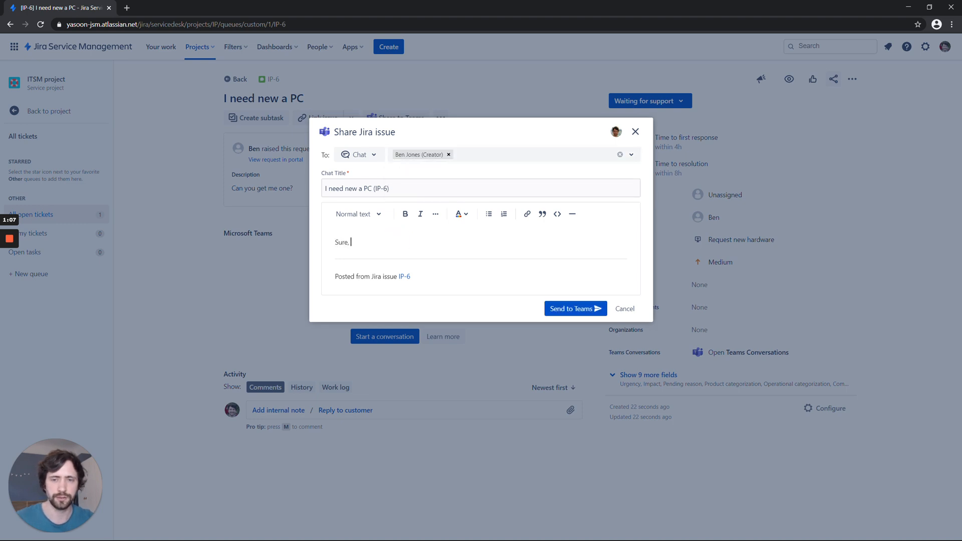
# Send 'Sure, let me order one for you!' to the Teams chat and go to it.
pyautogui.write('let me order one')
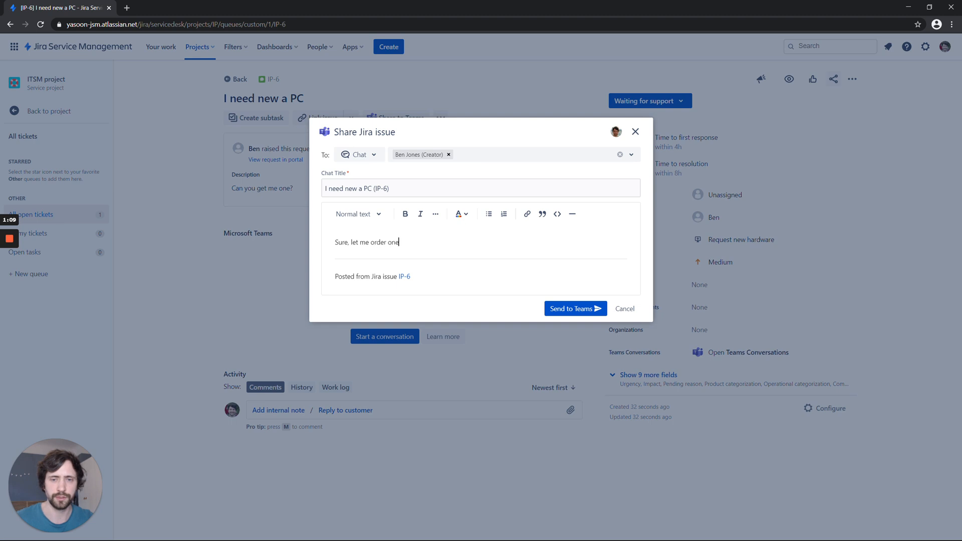
pyautogui.write('for you!')
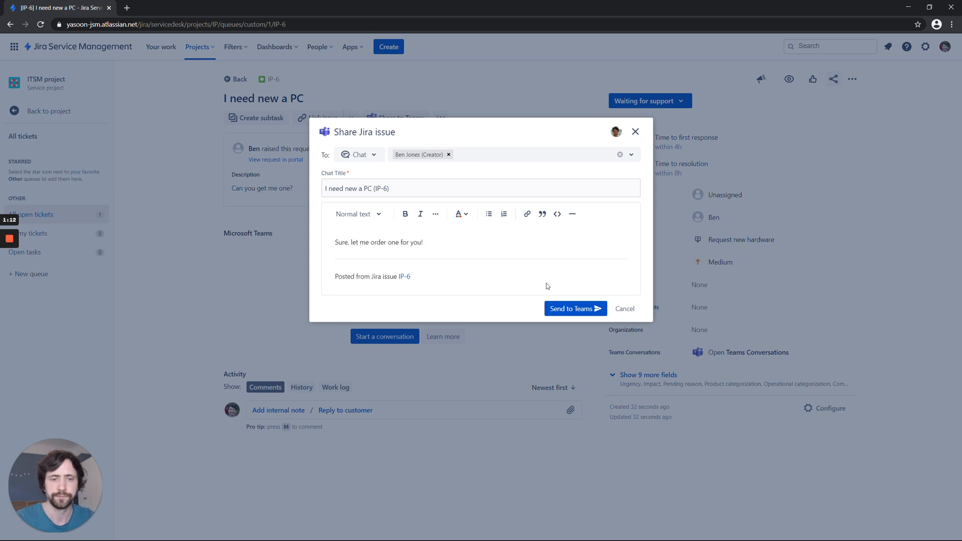
pyautogui.click(575, 308)
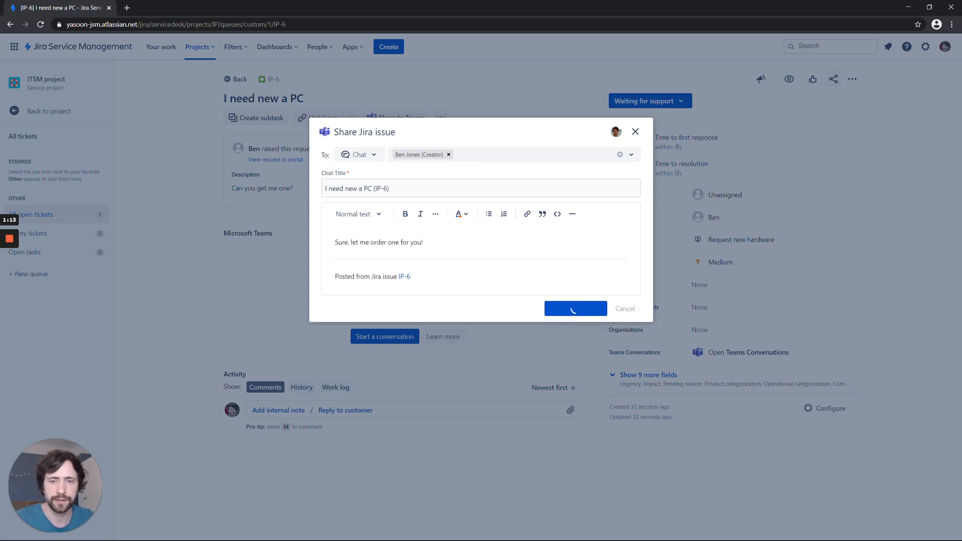
pyautogui.click(576, 308)
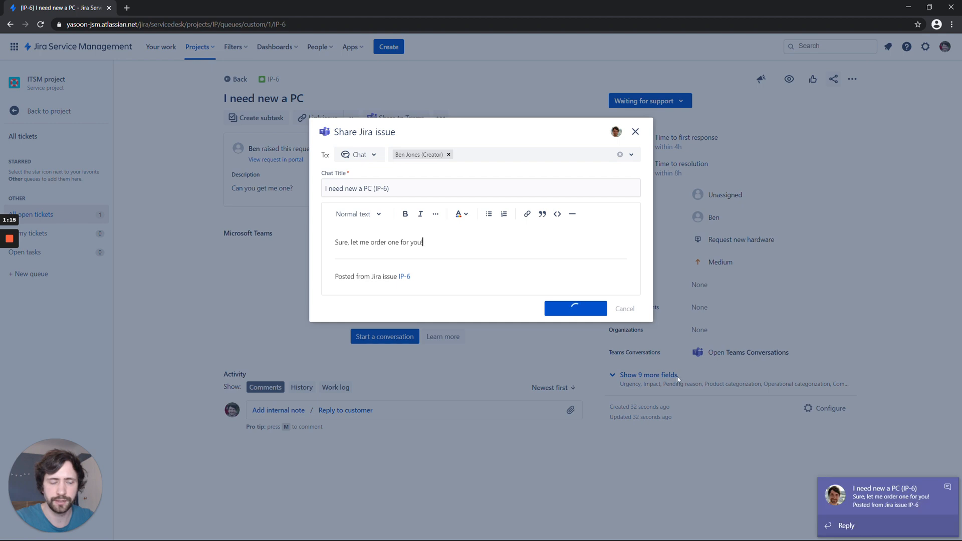
pyautogui.click(576, 307)
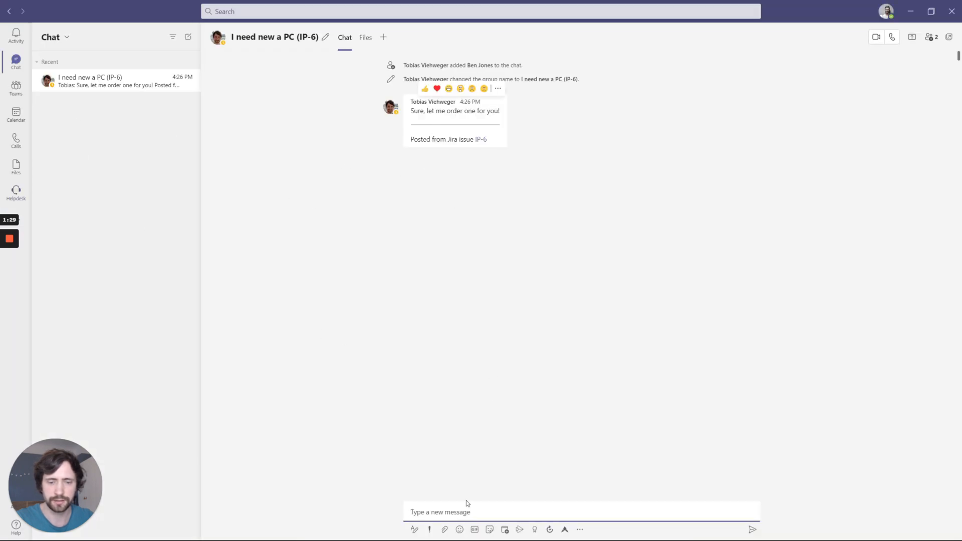
# Reply 'Thanks' in the I need new a PC (IP-6) Teams chat.
pyautogui.write('Thanks')
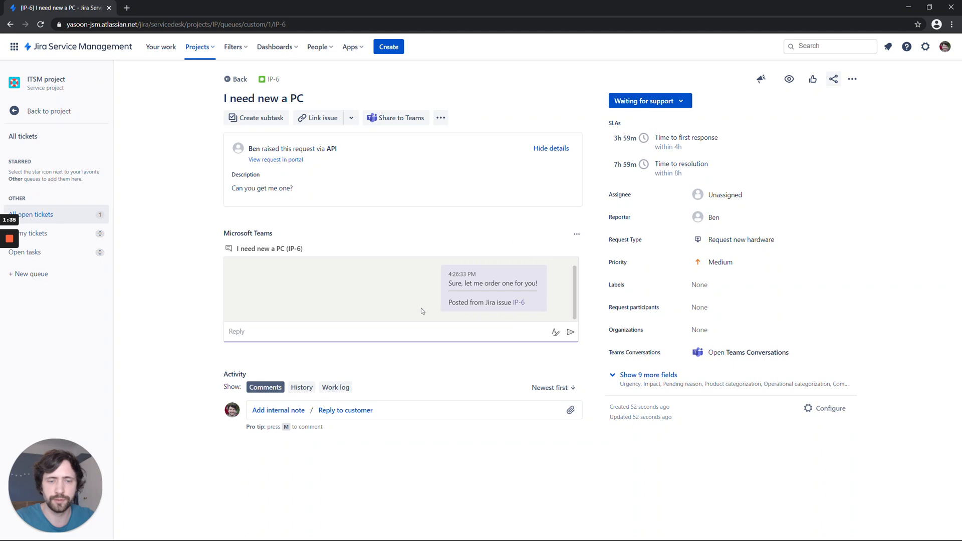
pyautogui.moveTo(358, 310)
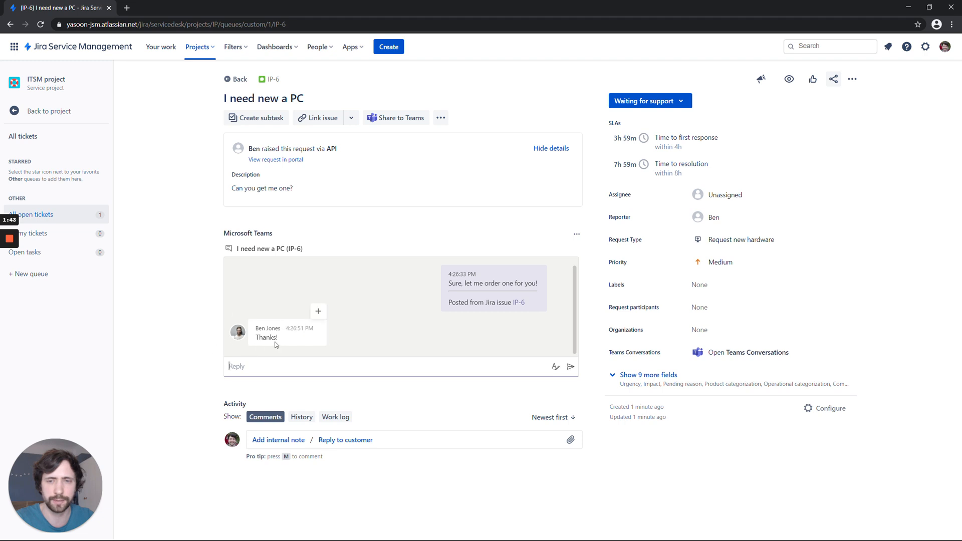
pyautogui.moveTo(264, 335)
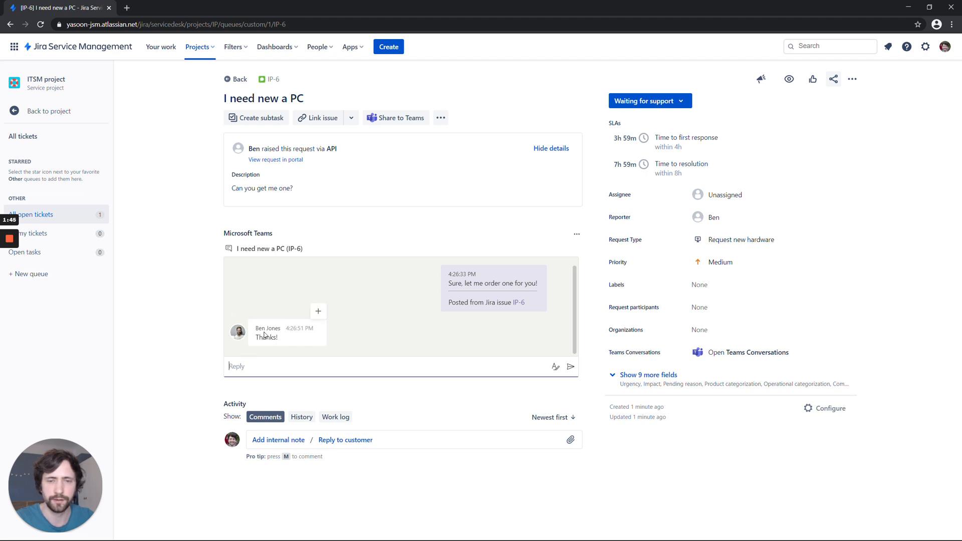